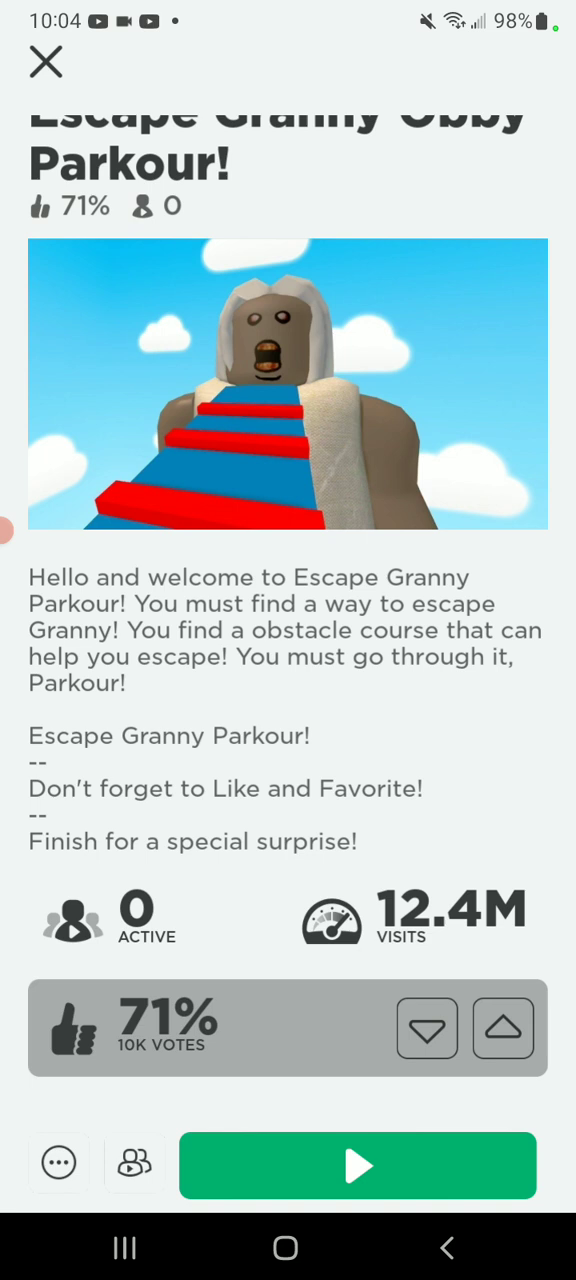
Step: Start Escape Granny Obby Parkour from its game page so it begins loading a server
{"action": "left_click", "coordinate": [356, 1164]}
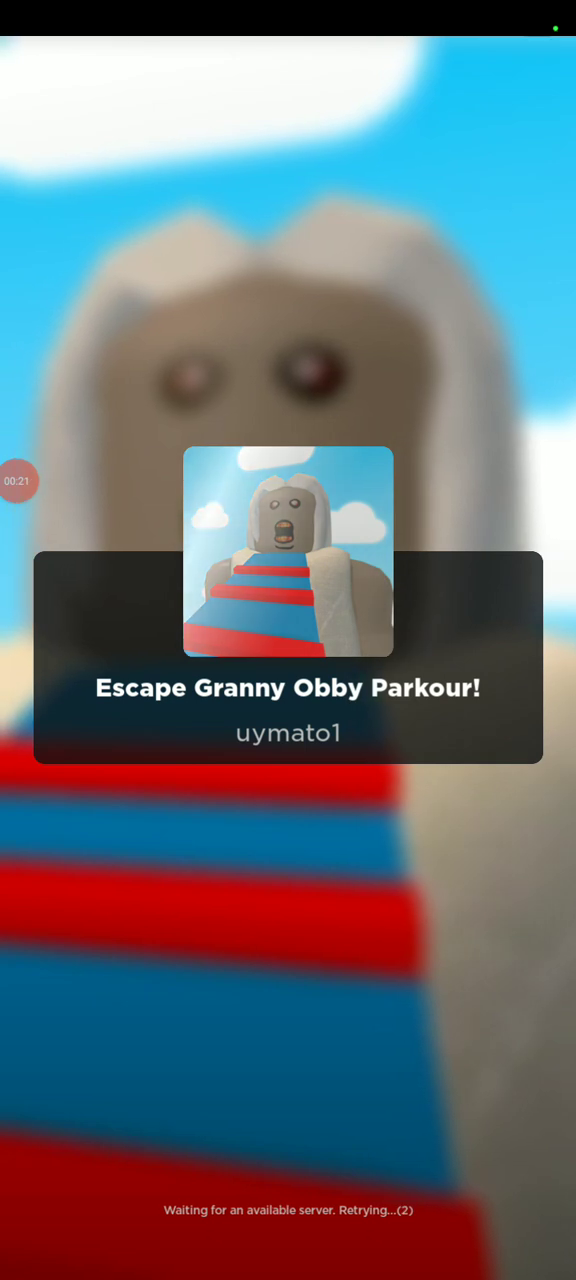